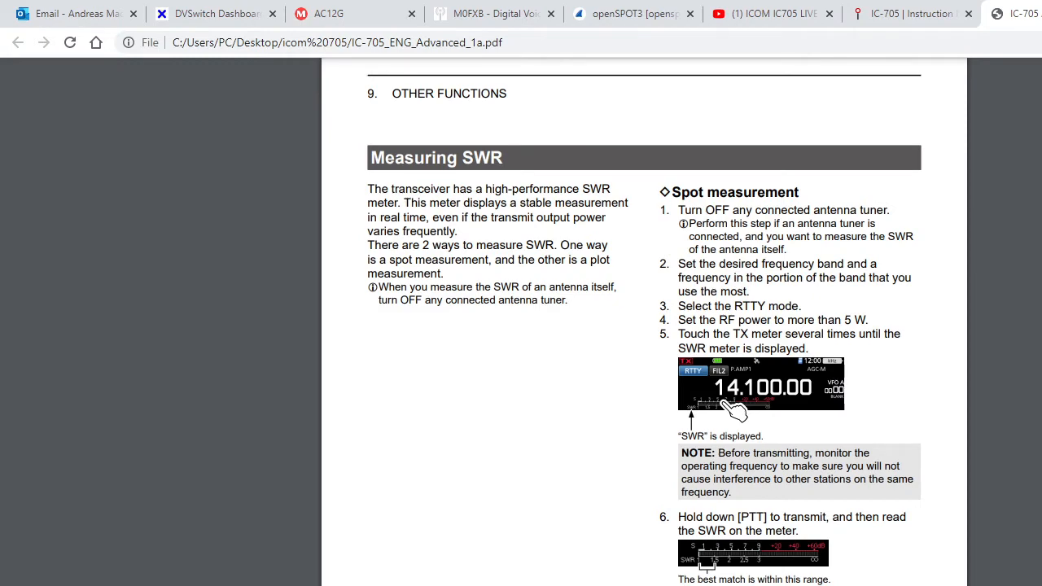
Step: Scroll the manual to page 69, the Measuring SWR Plot measurement instructions
scroll("down", 3)
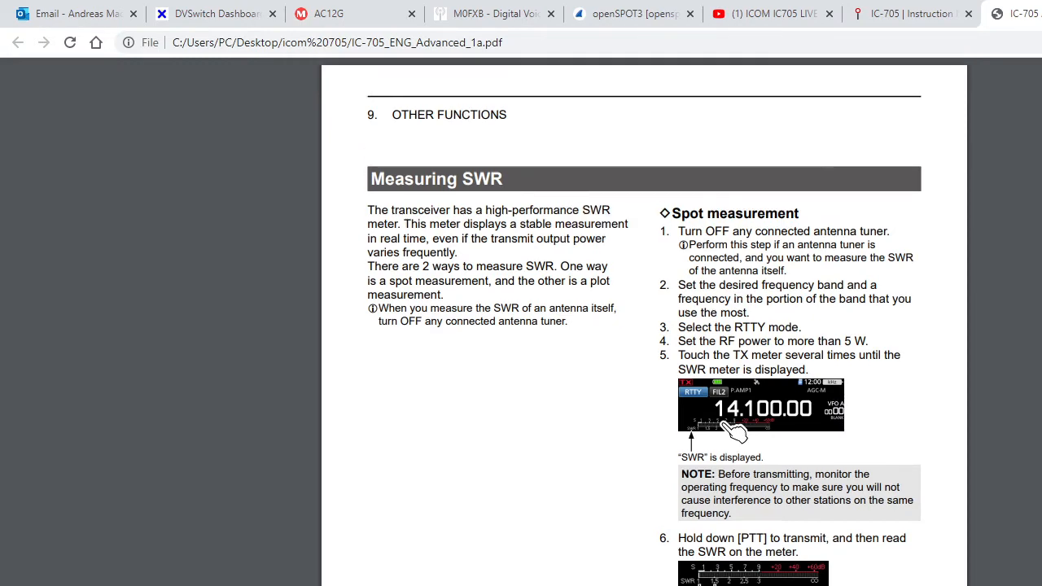
scroll("up", 3)
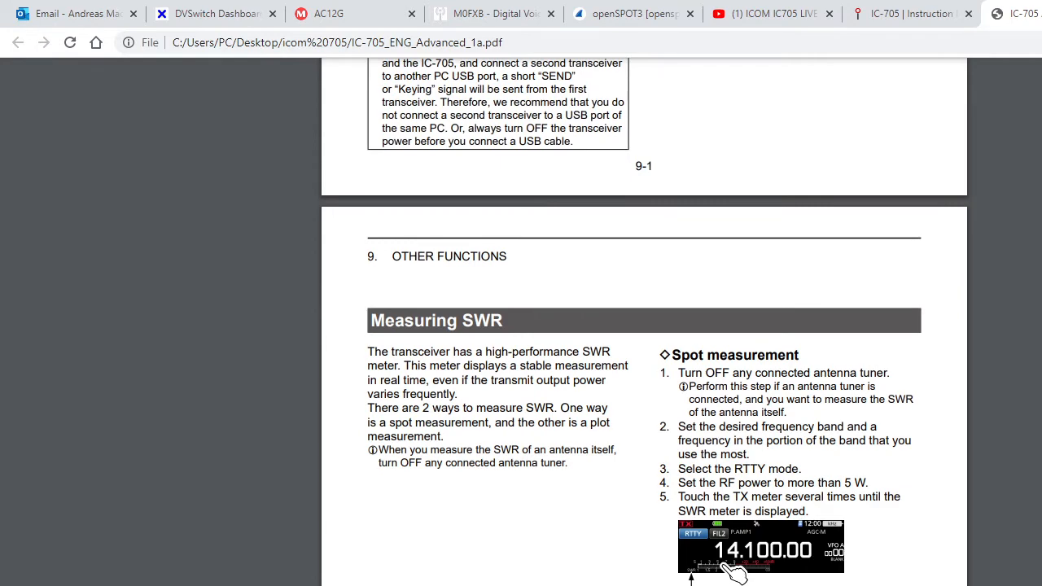
scroll("down", 3)
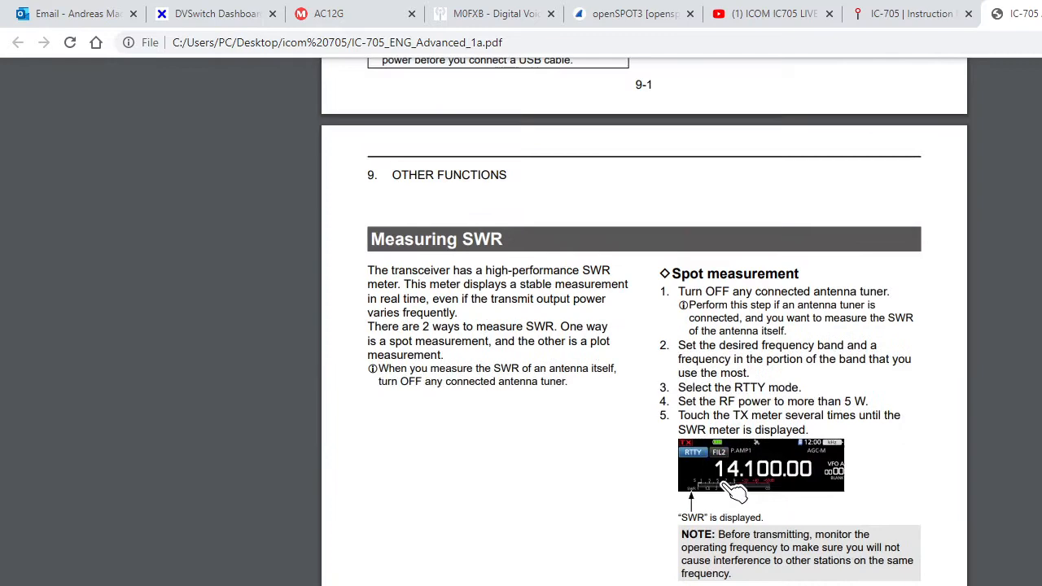
scroll("down", 3)
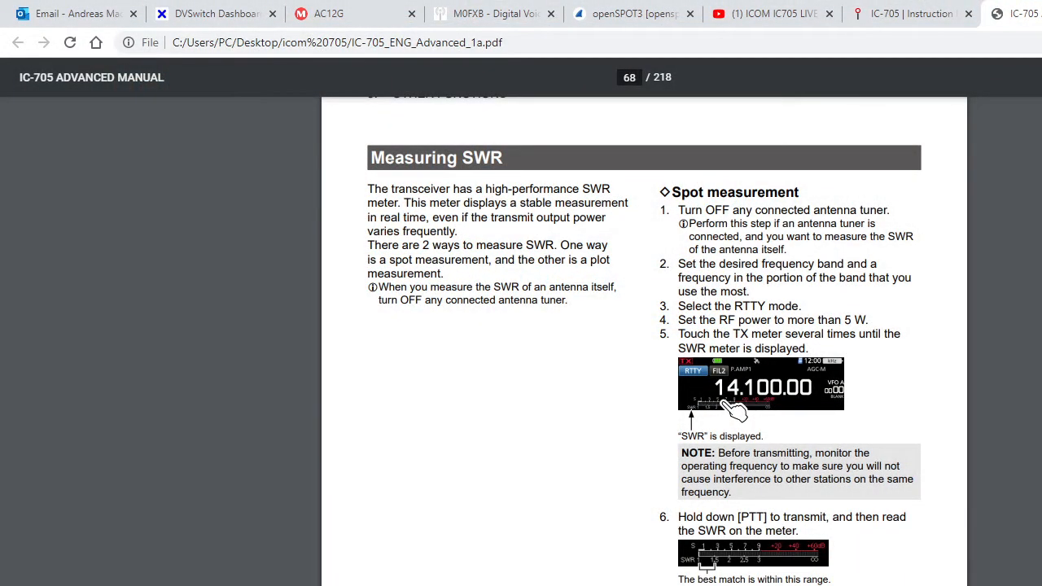
scroll("down", 3)
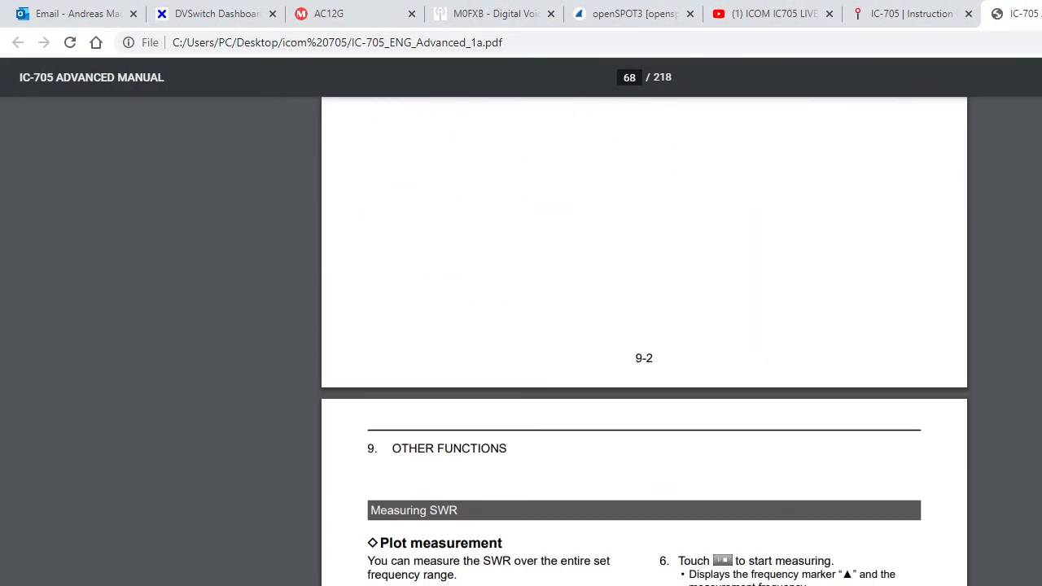
scroll("down", 3)
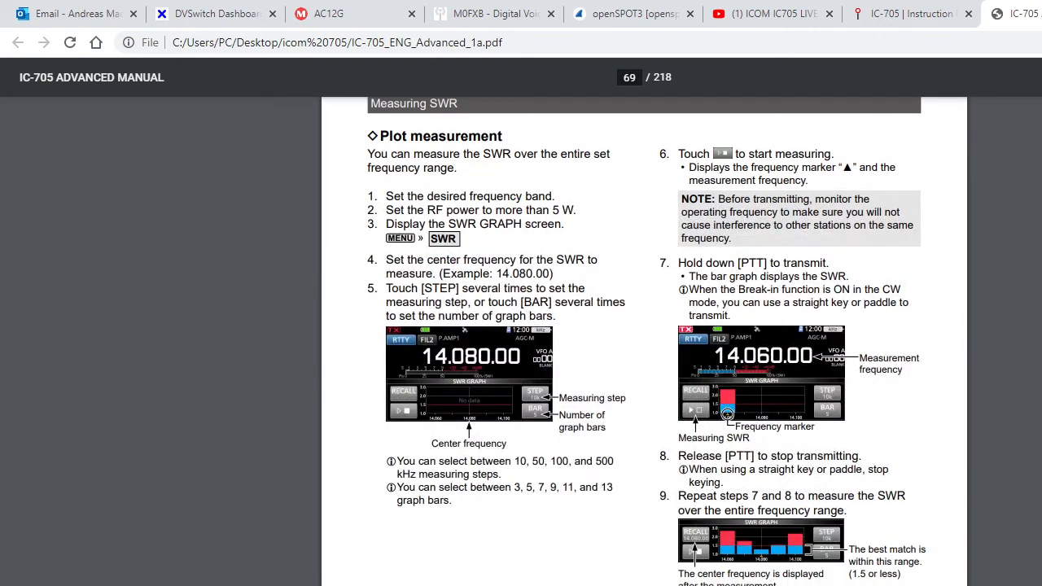
scroll("down", 3)
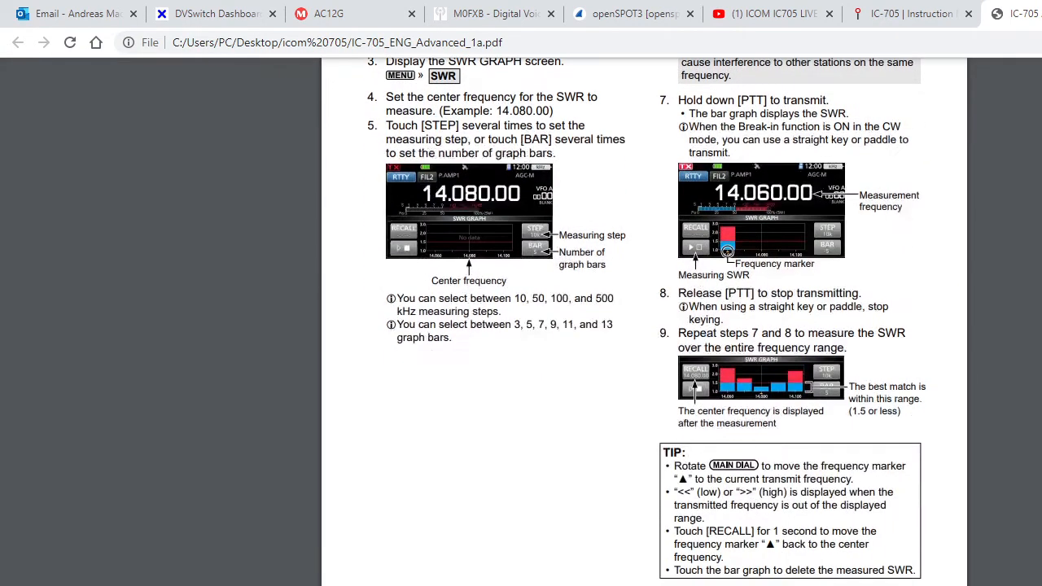
scroll("up", 3)
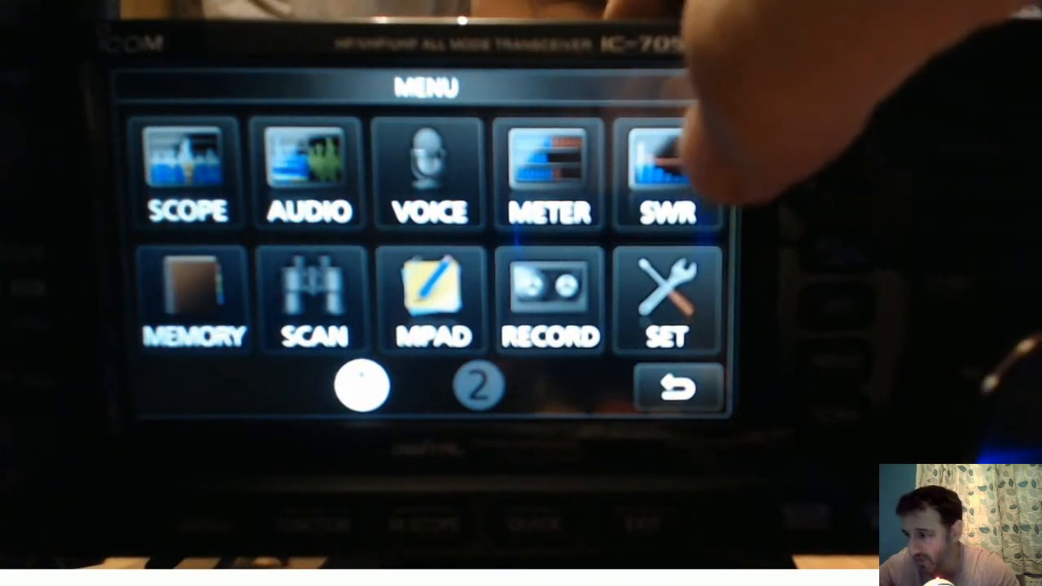
Step: Choose SWR on the IC-705 menu to show five SWR bars around 438.600 MHz
left_click(667, 171)
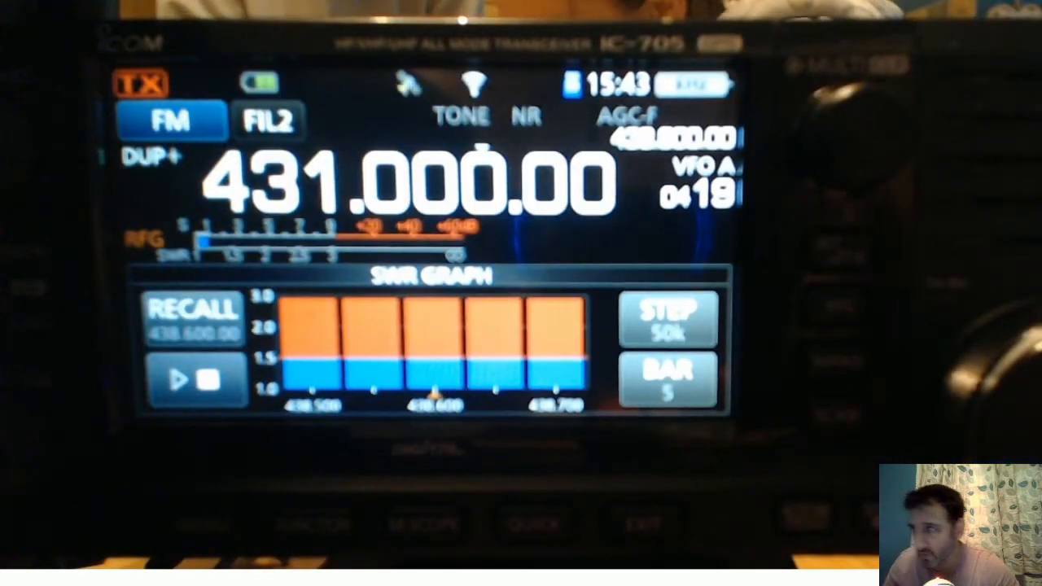